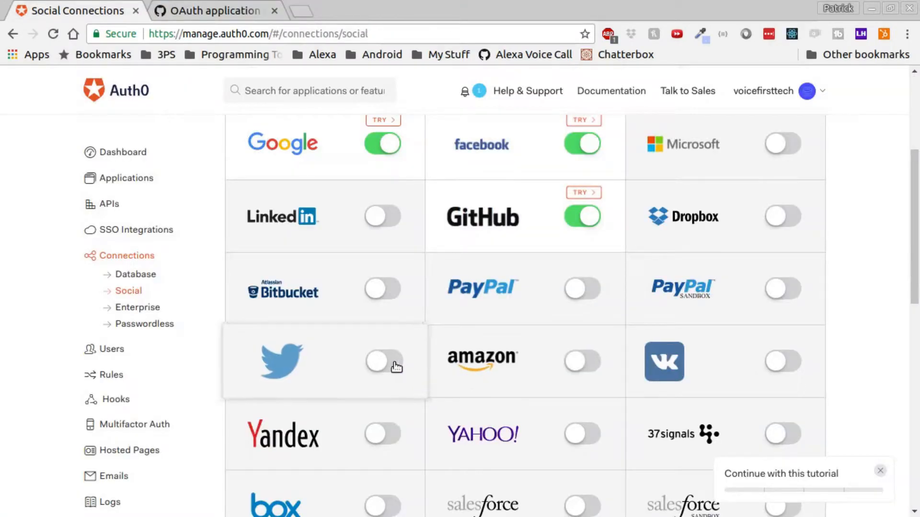
# - Bring up the Twitter Apps page from Auth0's social connections
pyautogui.click(281, 363)
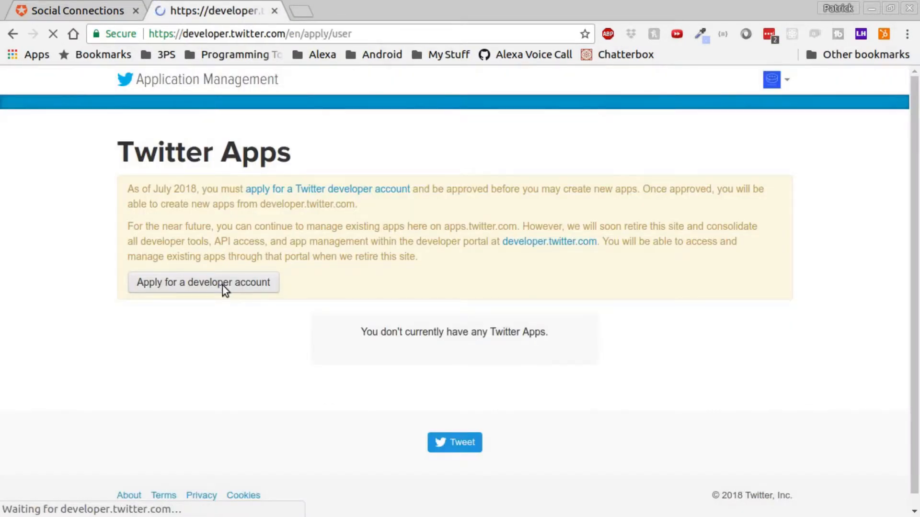
# - Apply for a personal-use developer account named Sweetmantech with United States as country
pyautogui.click(203, 282)
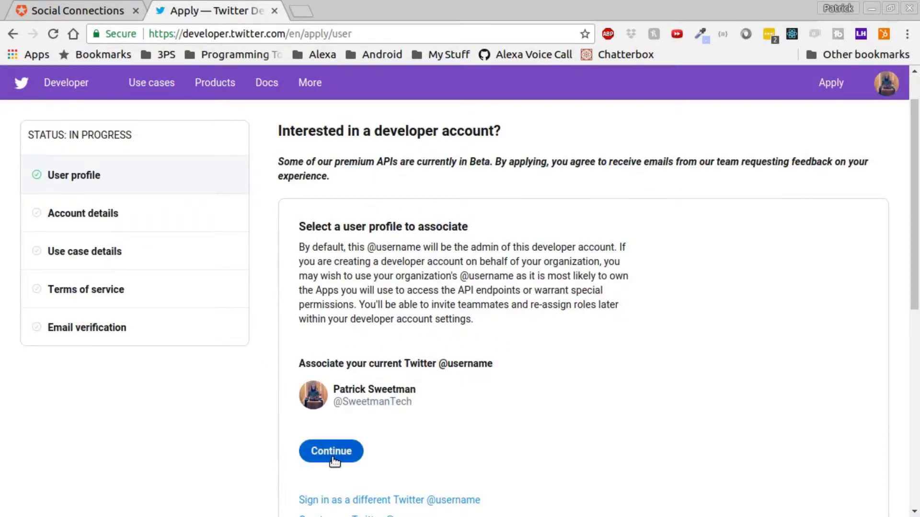
pyautogui.click(331, 451)
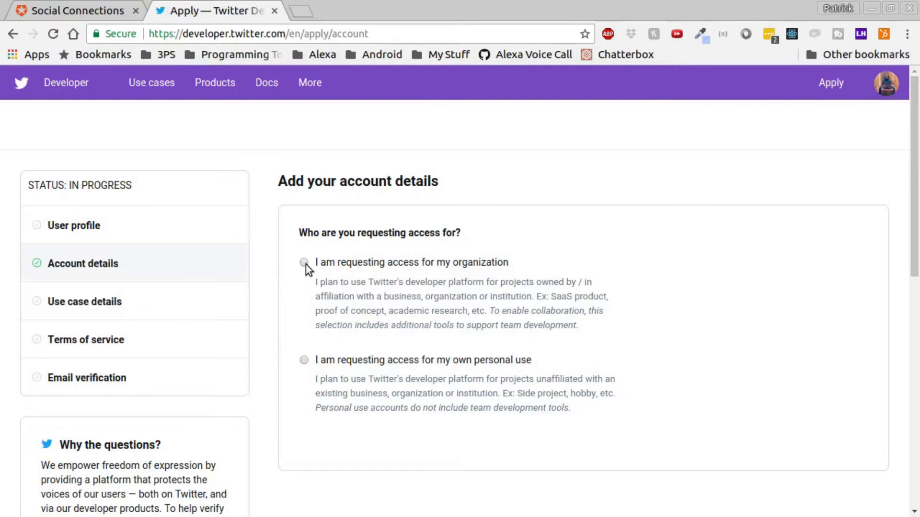
pyautogui.moveTo(311, 359)
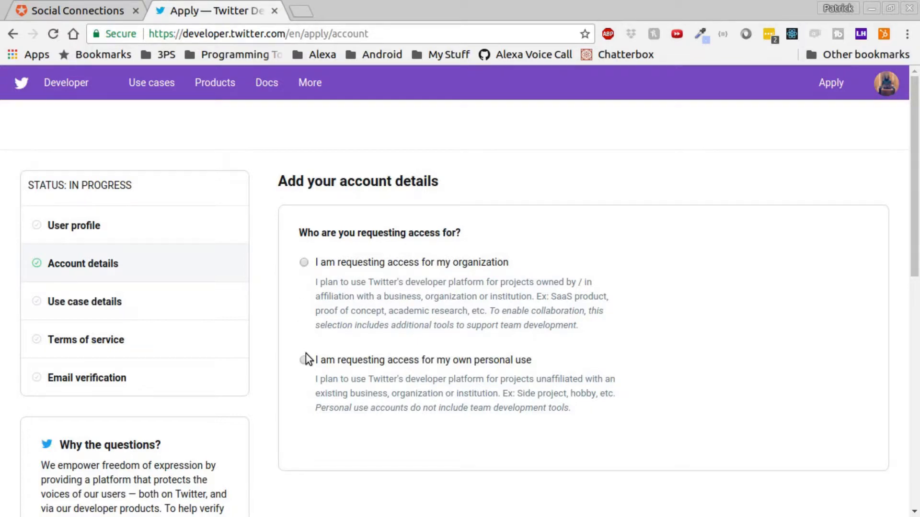
pyautogui.click(303, 359)
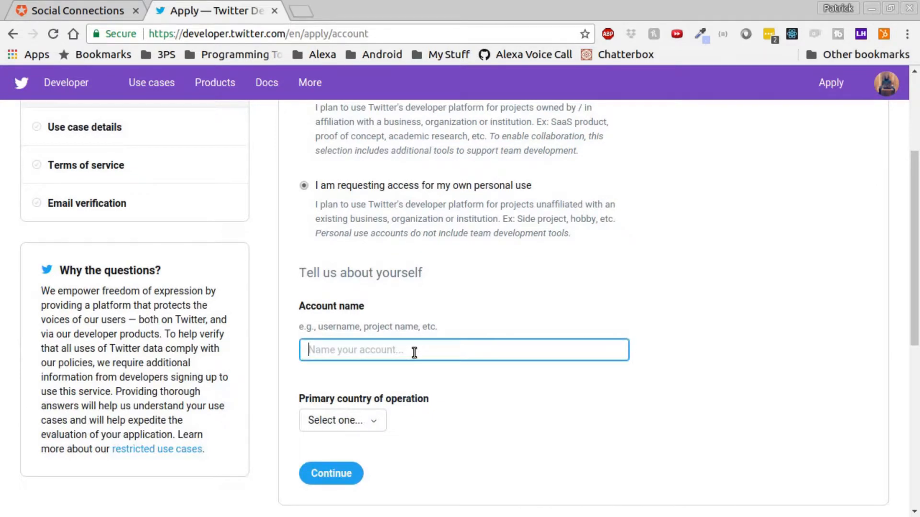
pyautogui.write('Sweetmantech')
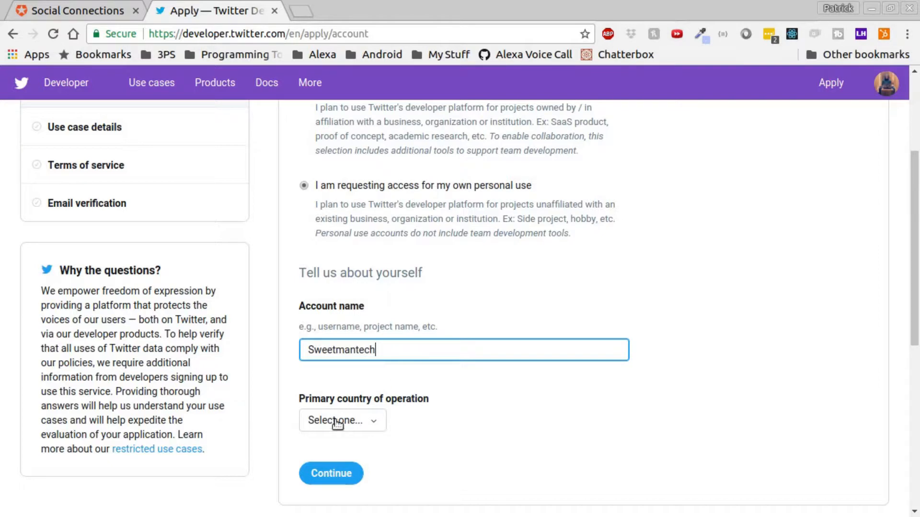
pyautogui.click(342, 420)
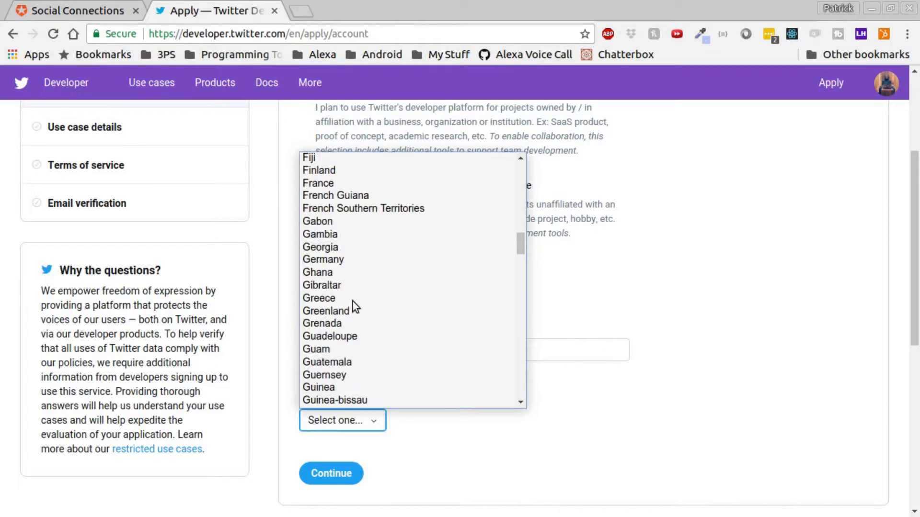
pyautogui.scroll(-3)
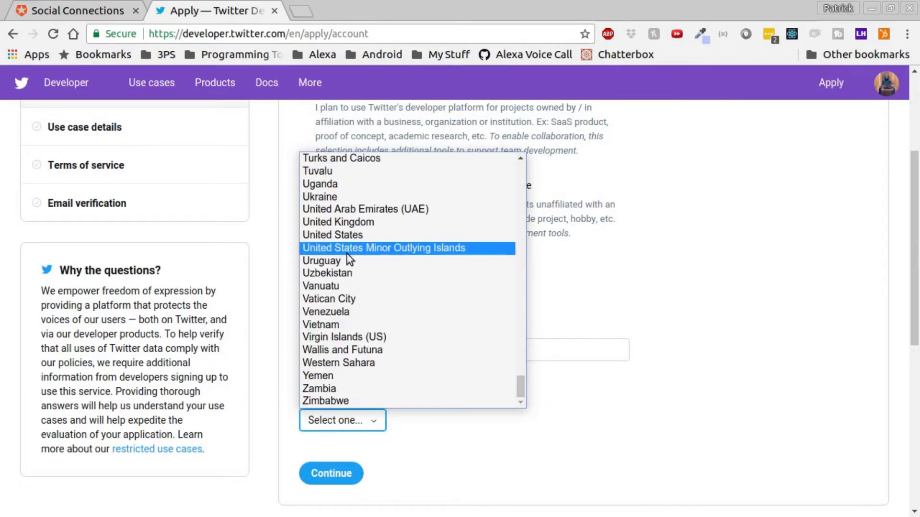
pyautogui.click(331, 235)
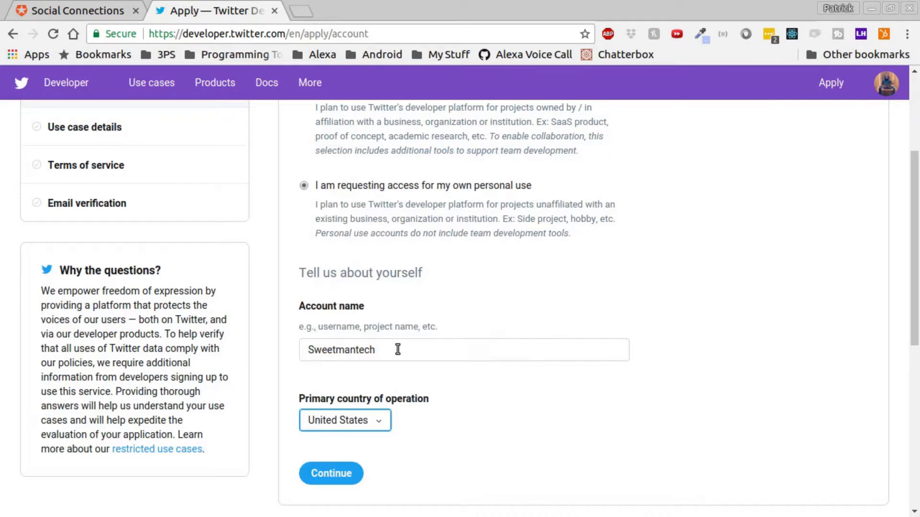
# - Continue to the use-case questions and mark Other as the use case
pyautogui.click(332, 473)
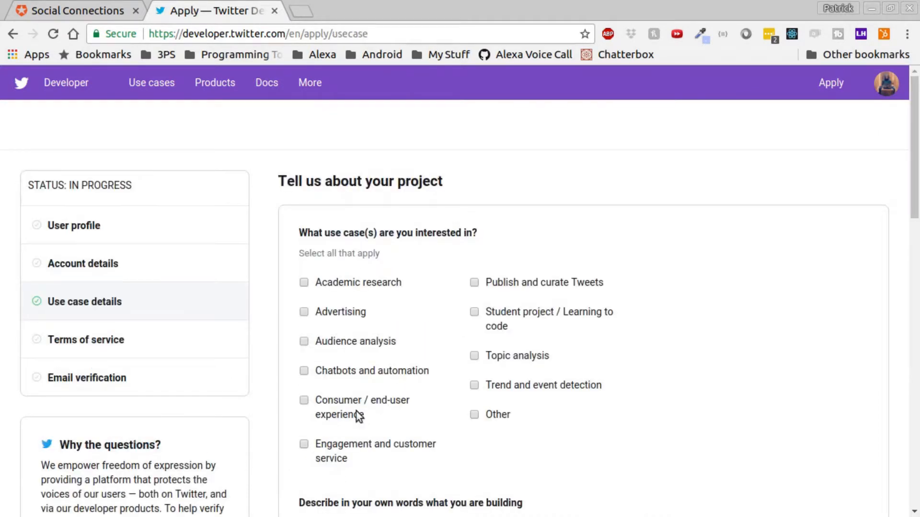
pyautogui.scroll(-3)
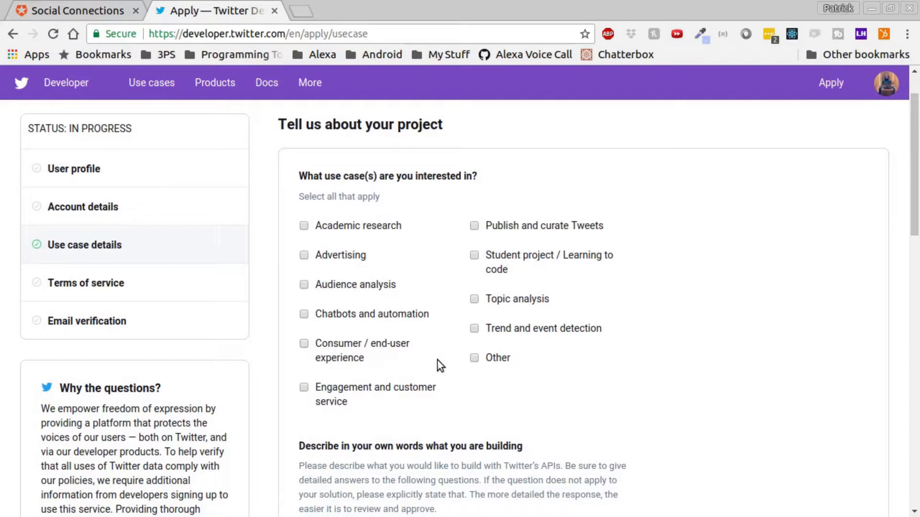
pyautogui.click(475, 359)
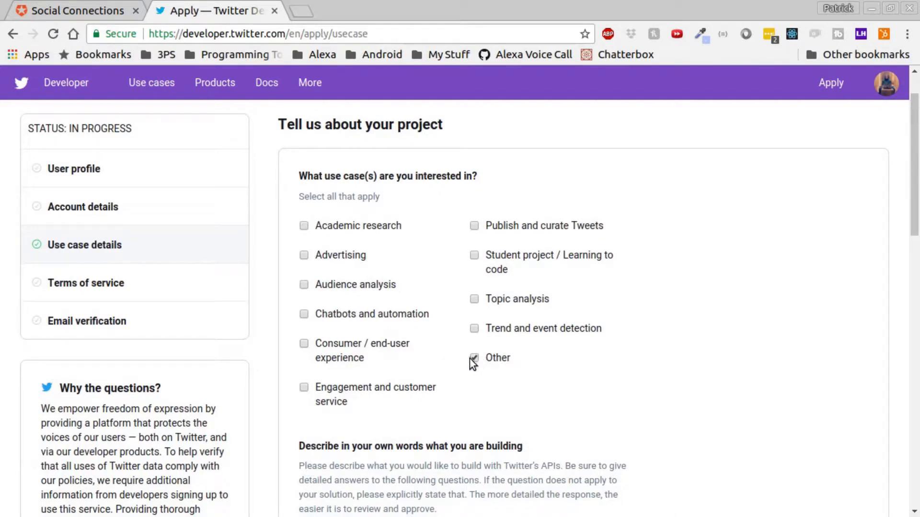
pyautogui.scroll(-3)
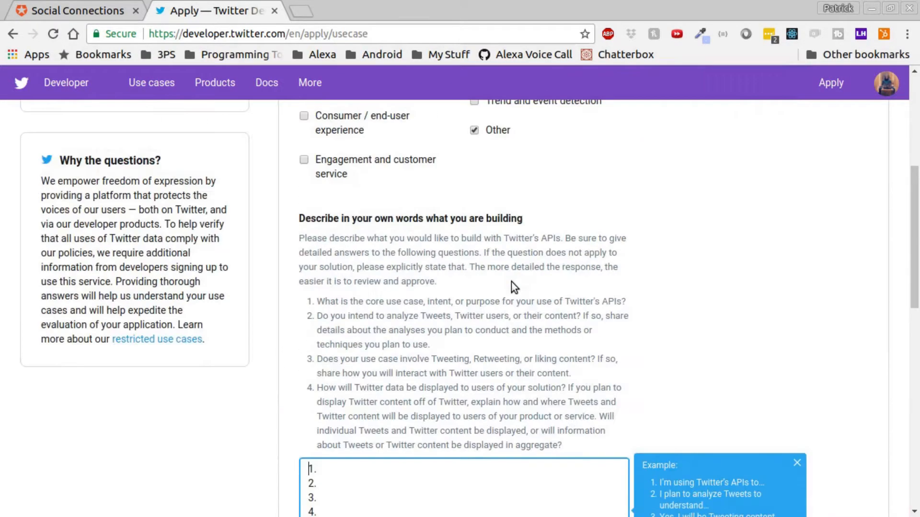
pyautogui.scroll(-3)
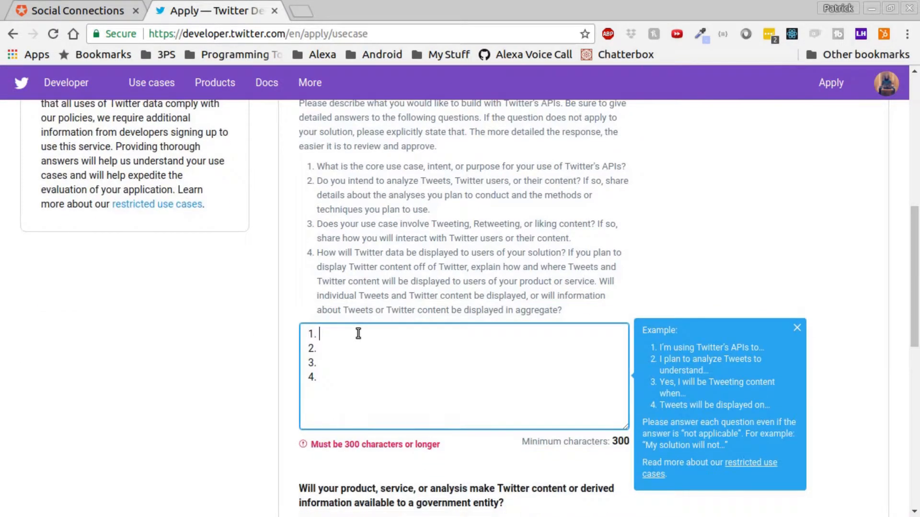
# - Describe the project as using the Twitter API only to let customers log in with their Twitter account
pyautogui.write("I'm using")
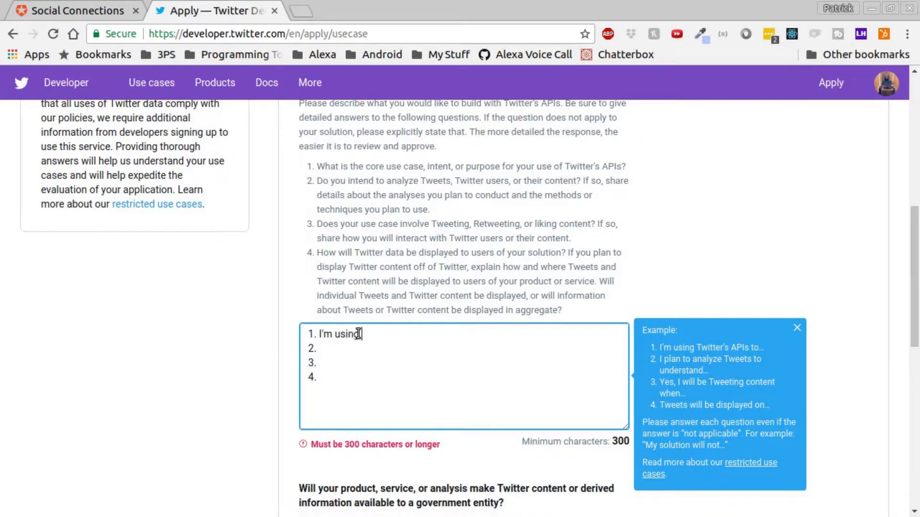
pyautogui.write('twitter API to')
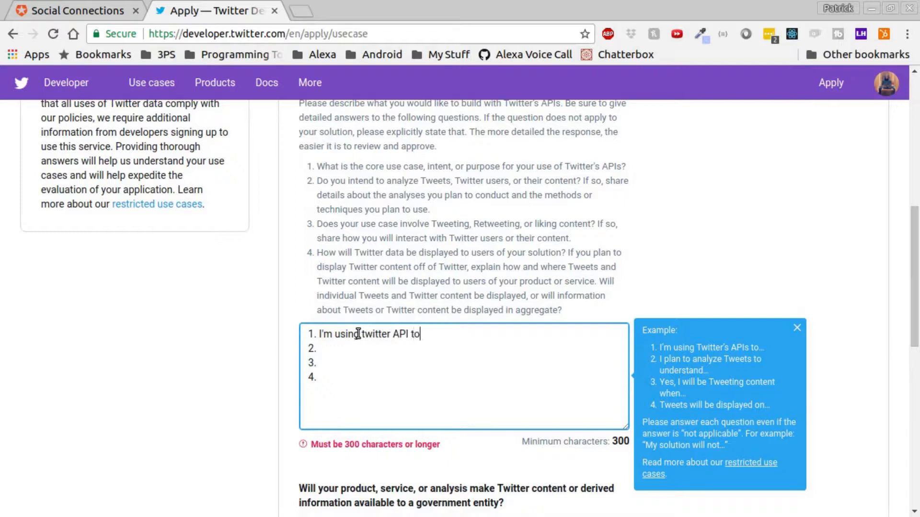
pyautogui.write('" "')
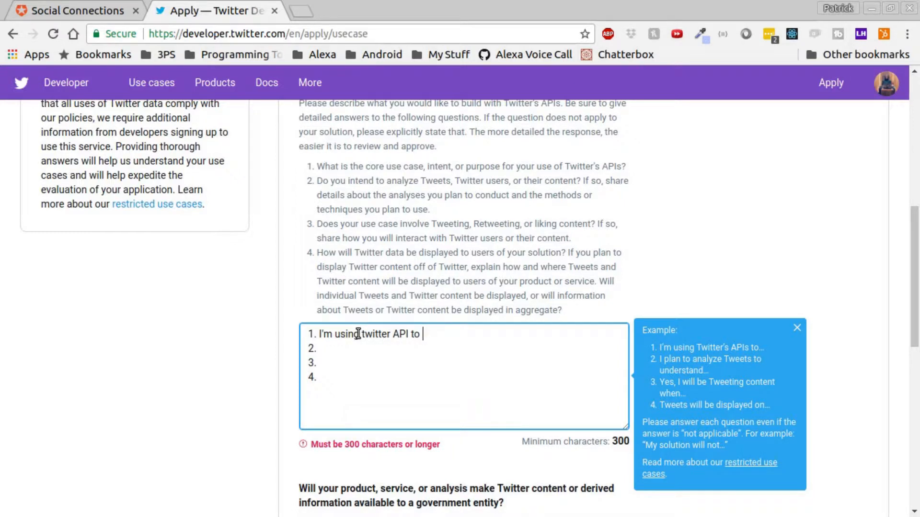
pyautogui.write('let my customers sign in with')
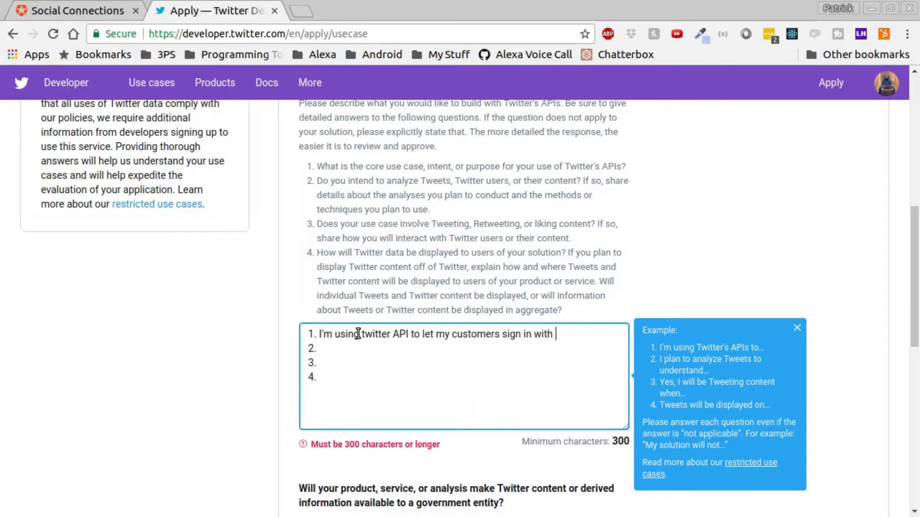
pyautogui.write('Twitter a')
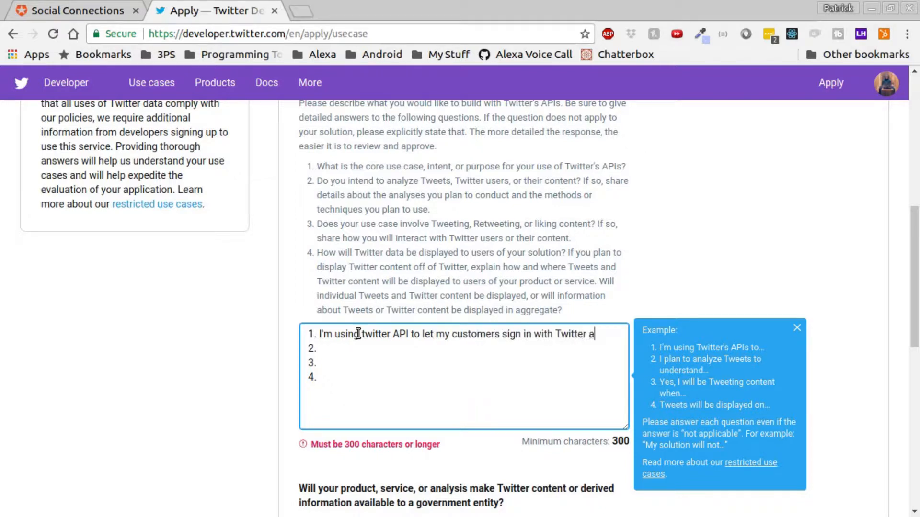
pyautogui.write('ccount')
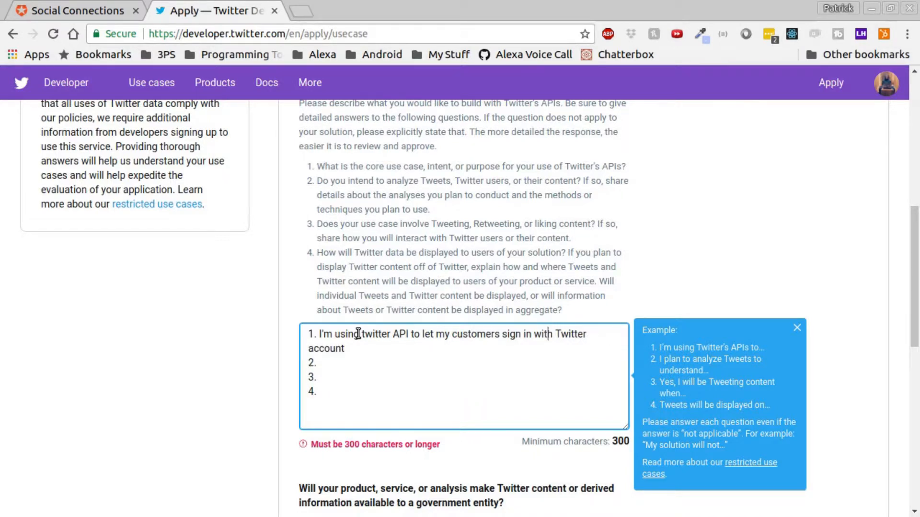
pyautogui.write('their')
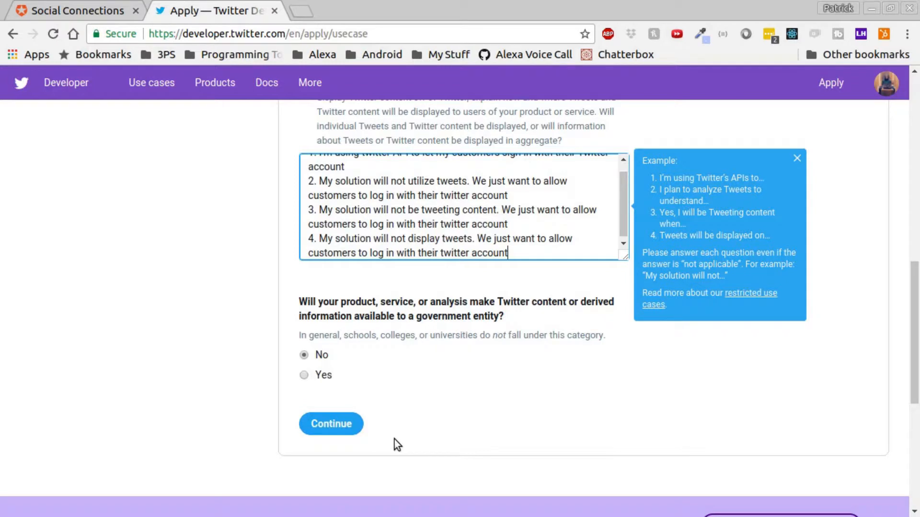
# - Agree to the Developer Agreement and submit the developer application
pyautogui.click(330, 423)
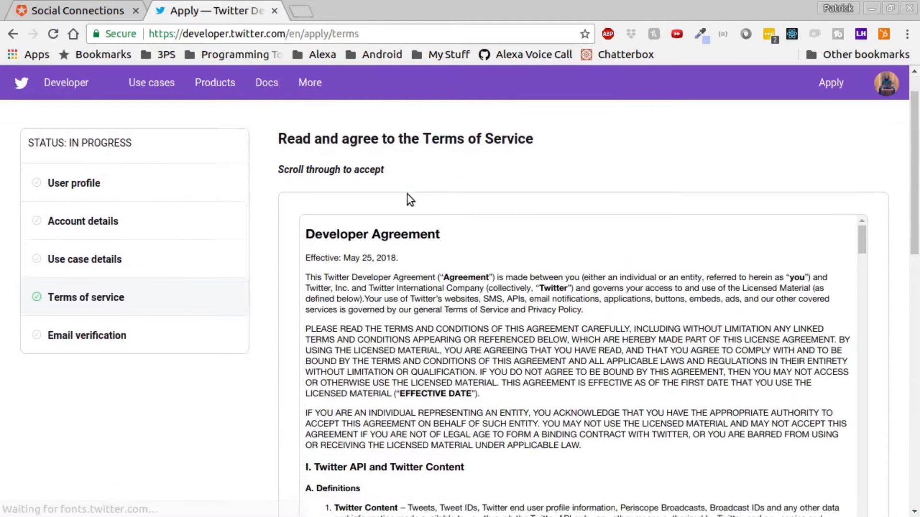
pyautogui.scroll(-3)
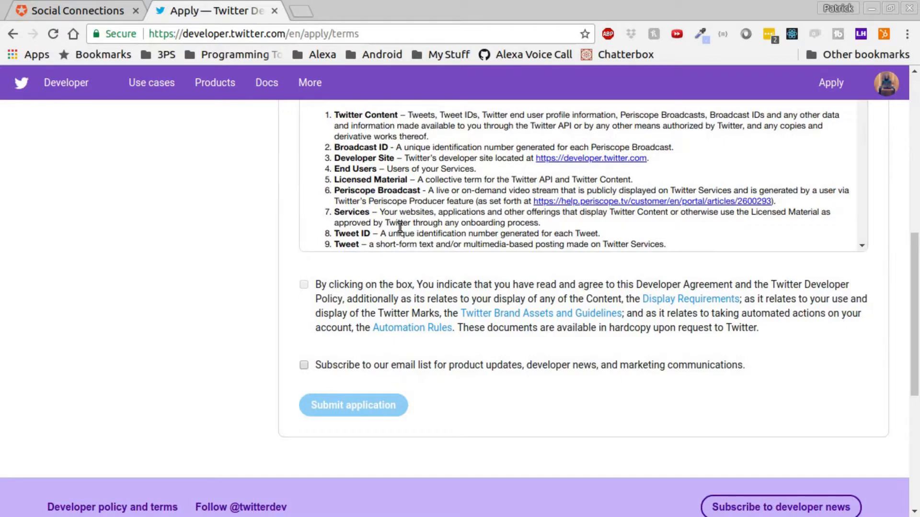
pyautogui.scroll(-3)
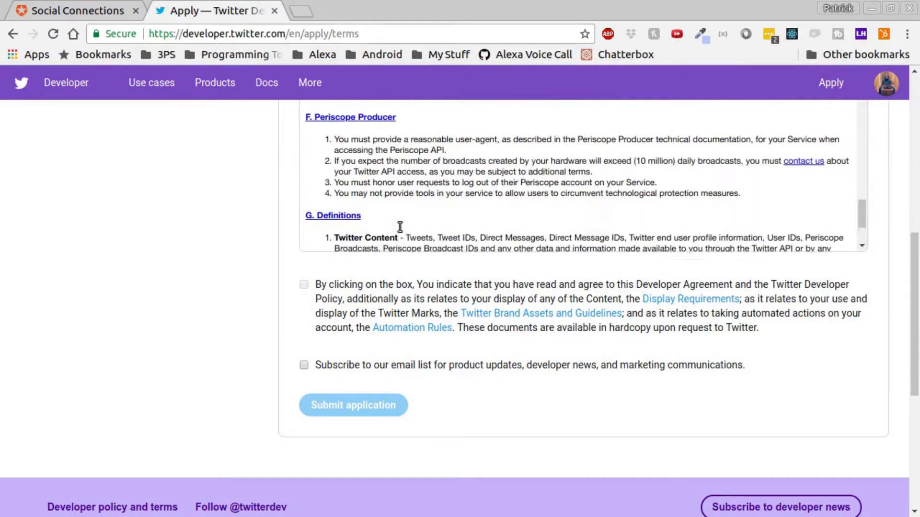
pyautogui.scroll(-3)
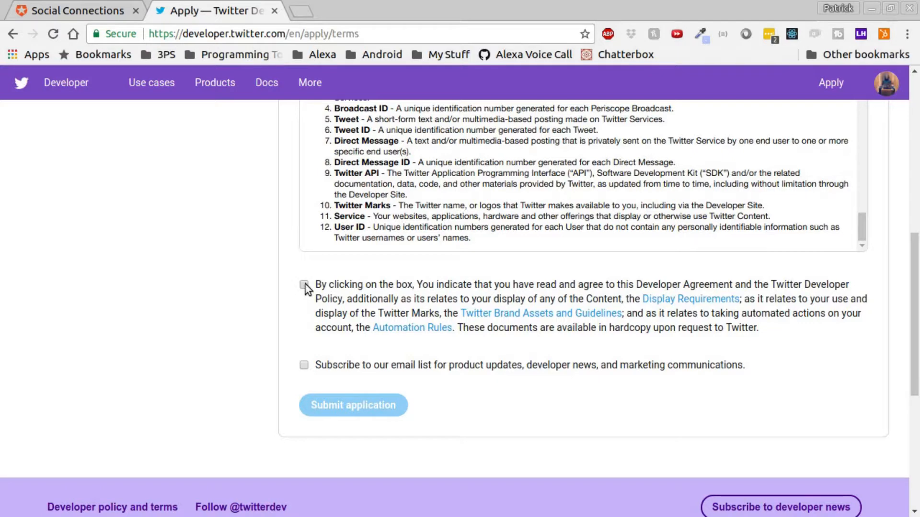
pyautogui.click(304, 284)
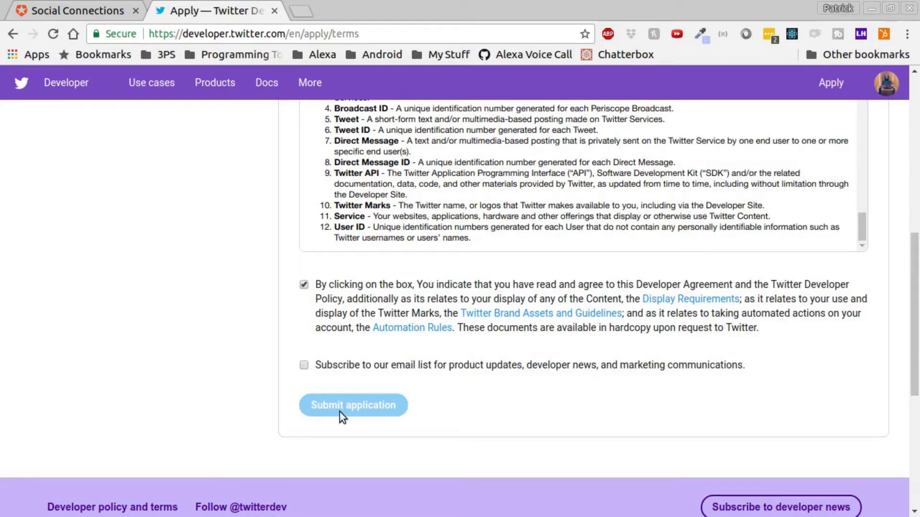
pyautogui.click(353, 405)
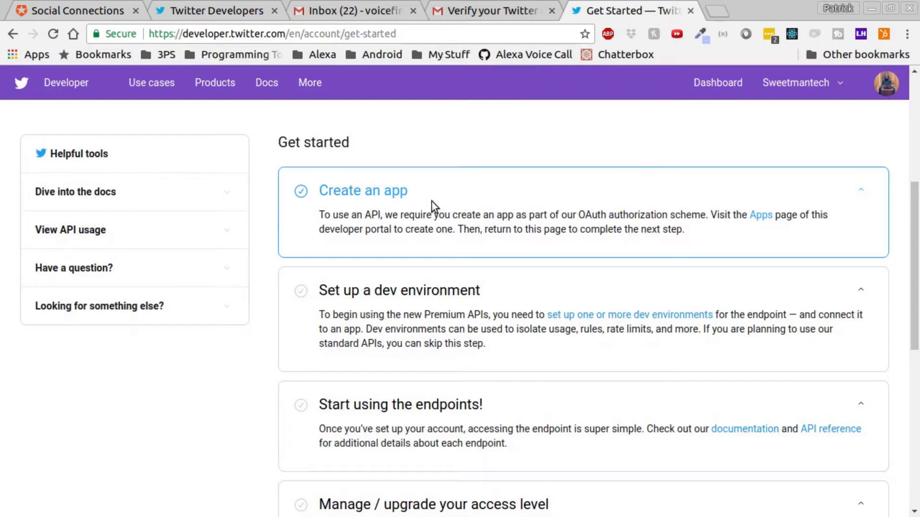
# - Create a new app named Smart Lock described as smart home locks using Twitter authentication
pyautogui.click(761, 214)
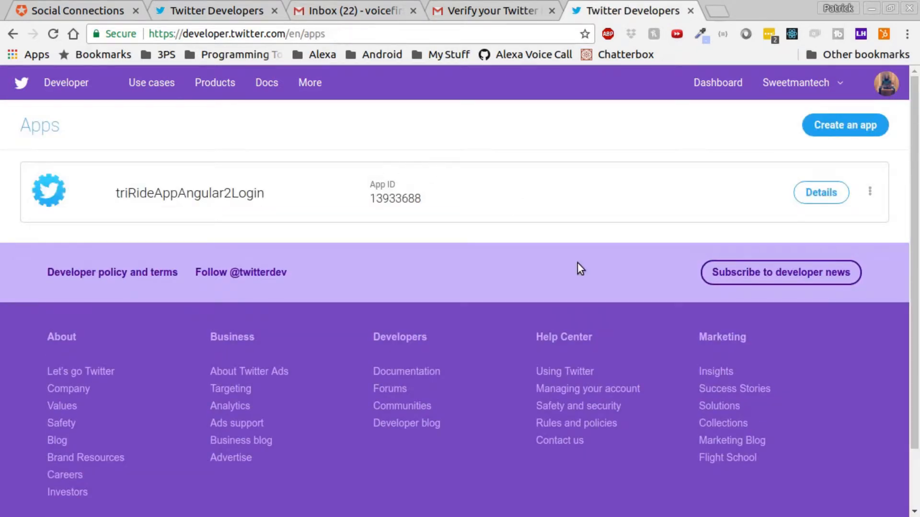
pyautogui.click(845, 124)
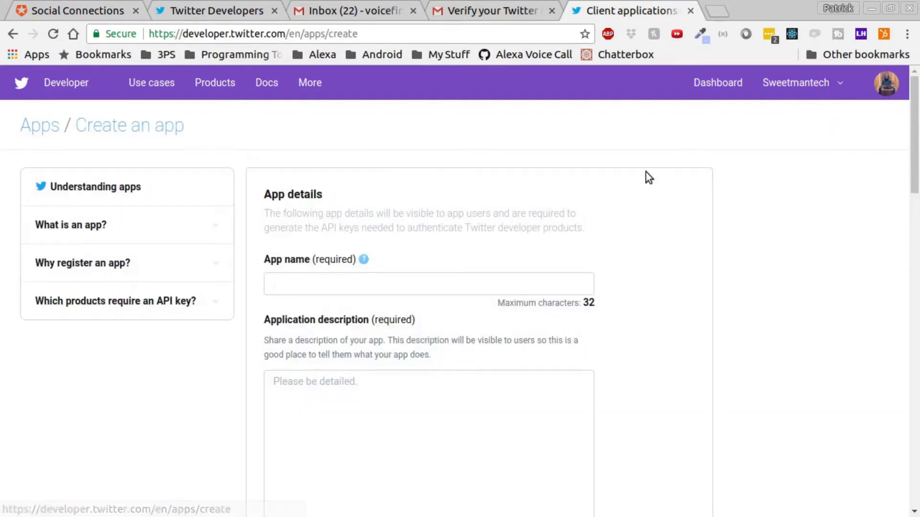
pyautogui.write('Smar')
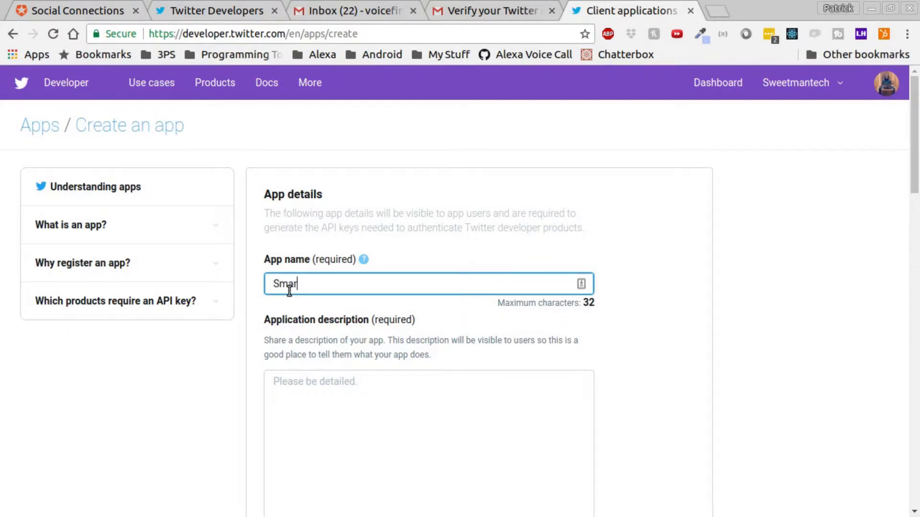
pyautogui.scroll(-3)
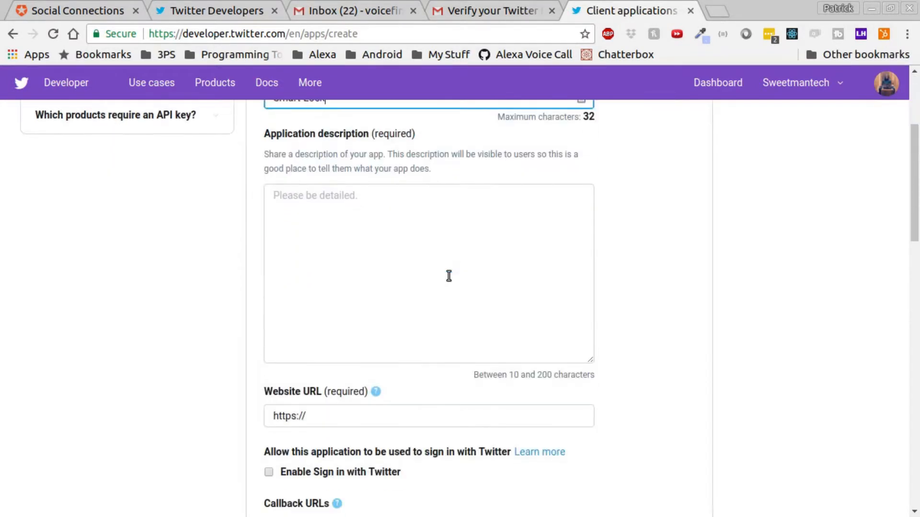
pyautogui.write('lock')
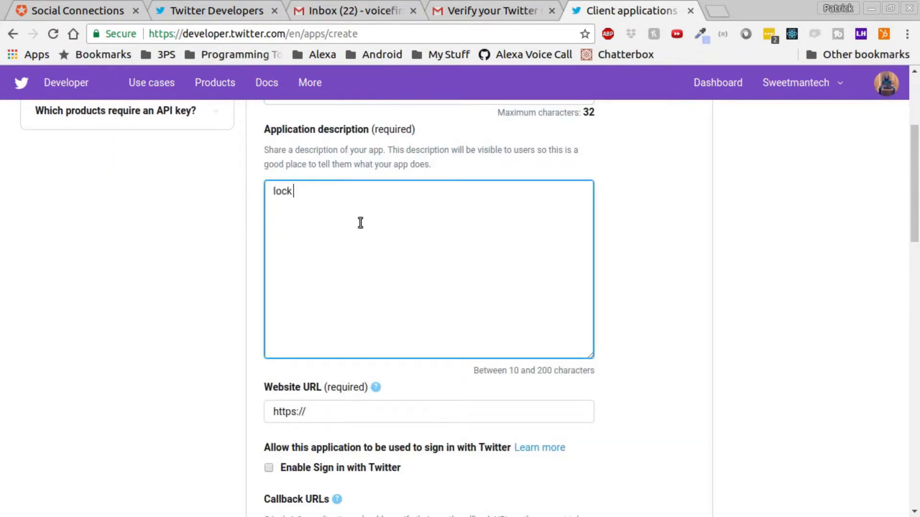
pyautogui.write('for smart home locks')
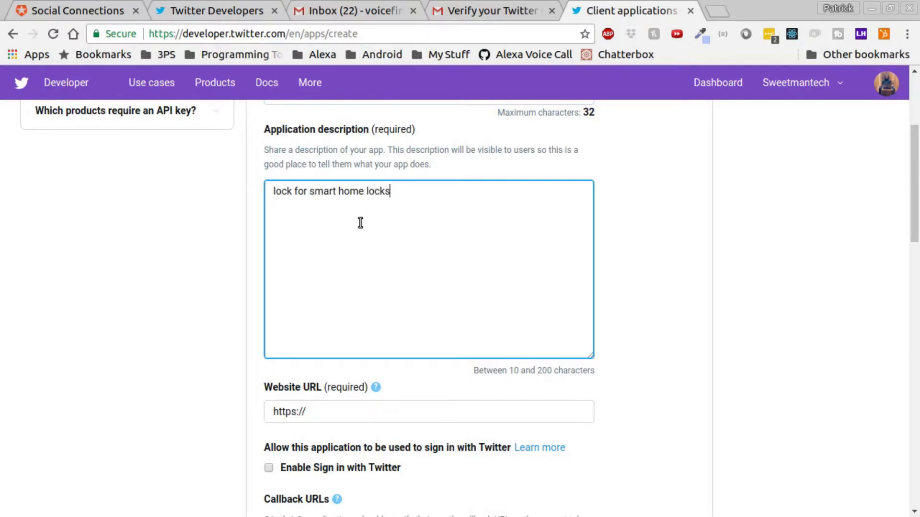
pyautogui.write('. T')
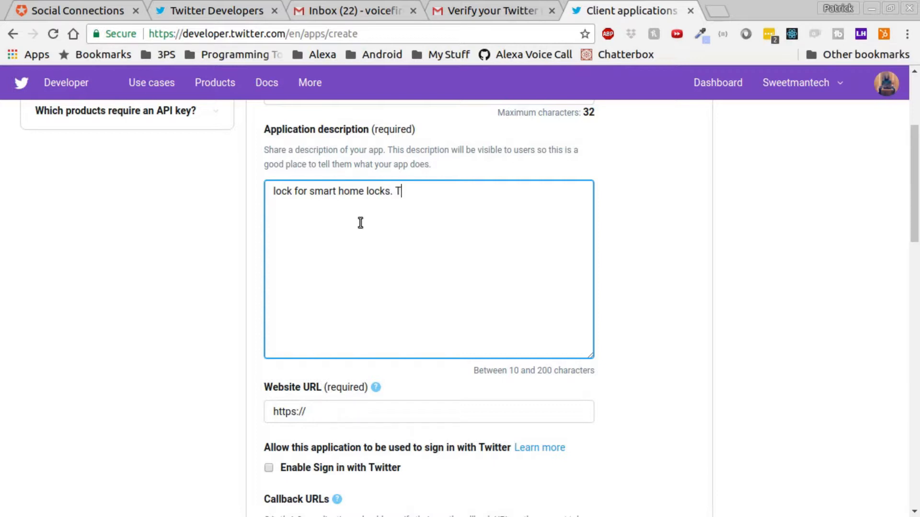
pyautogui.write('witter authentication will be used.')
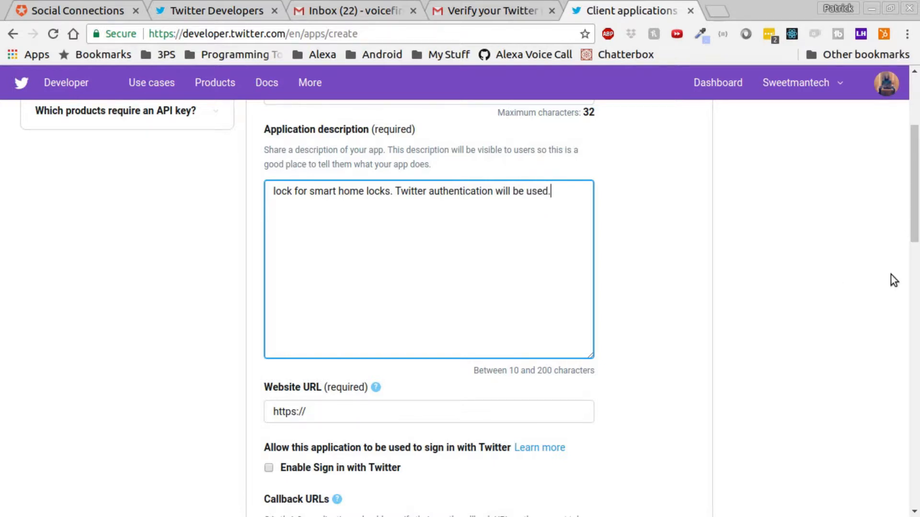
pyautogui.scroll(-3)
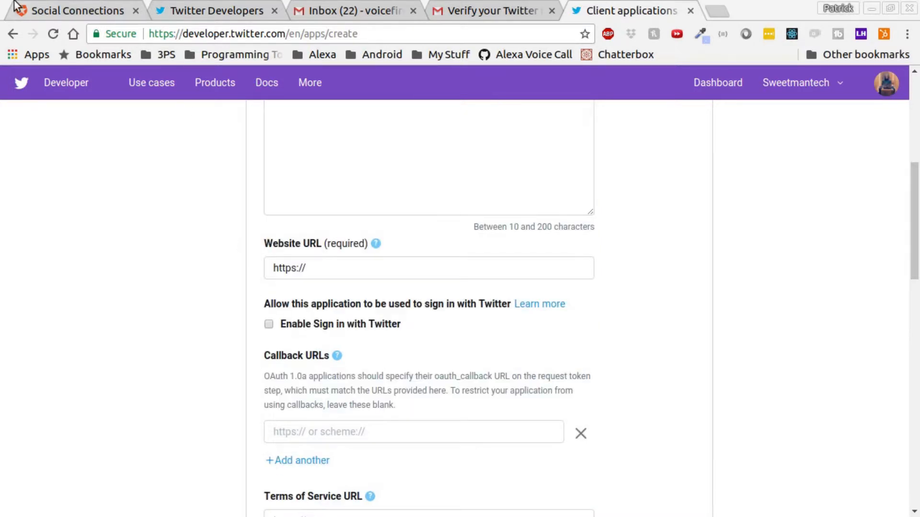
# - Copy the Smart-Lock application's domain from its Auth0 settings
pyautogui.click(72, 11)
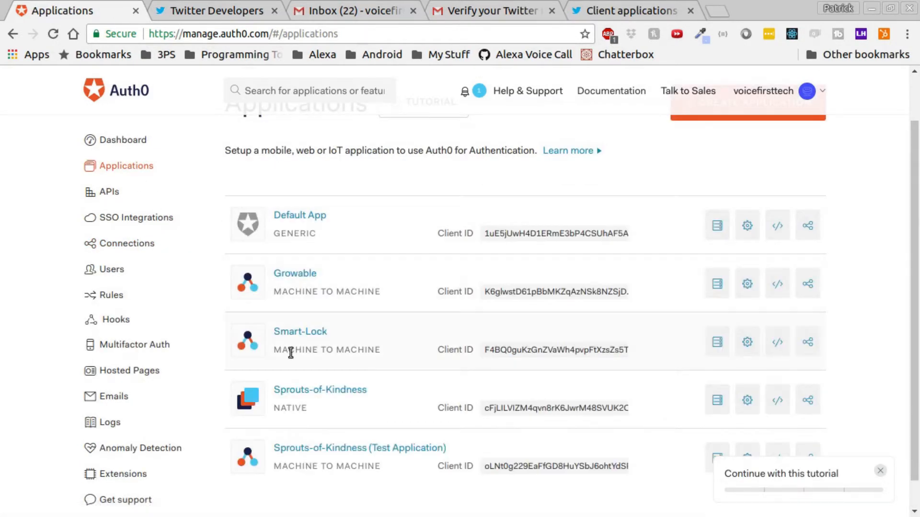
pyautogui.click(301, 331)
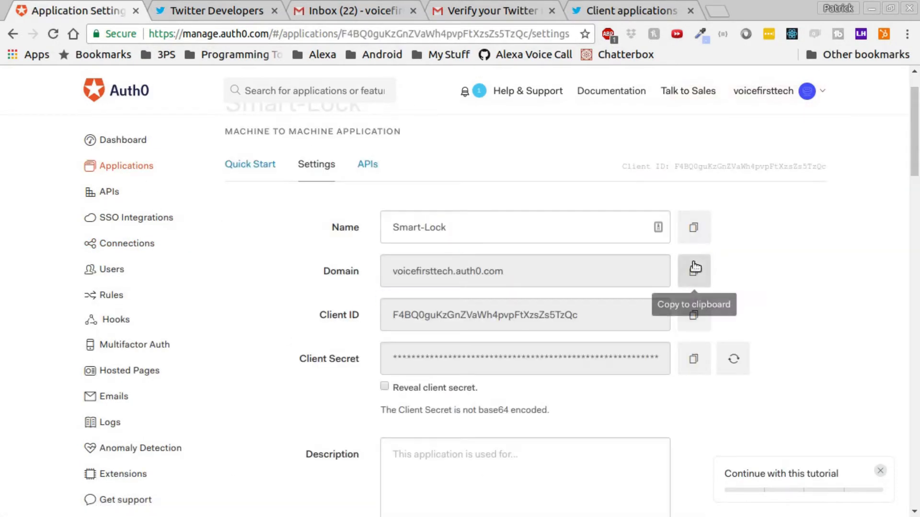
pyautogui.click(215, 10)
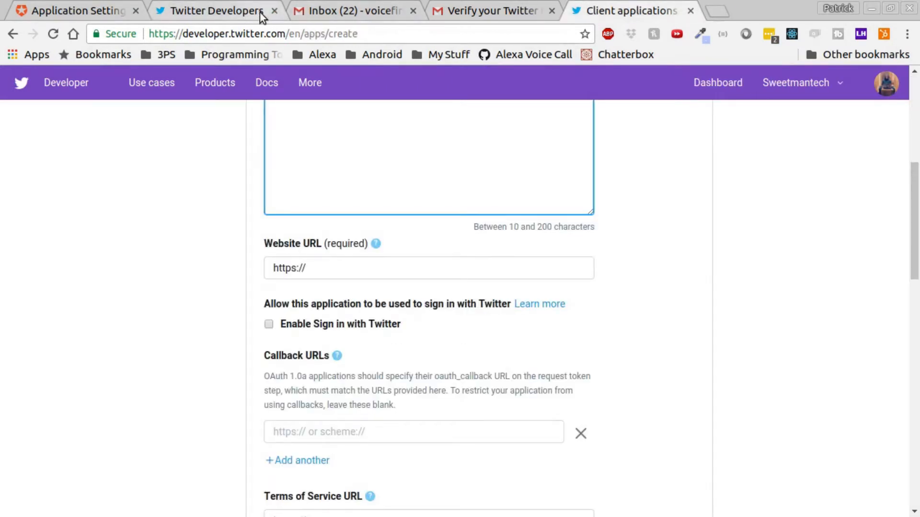
pyautogui.click(274, 11)
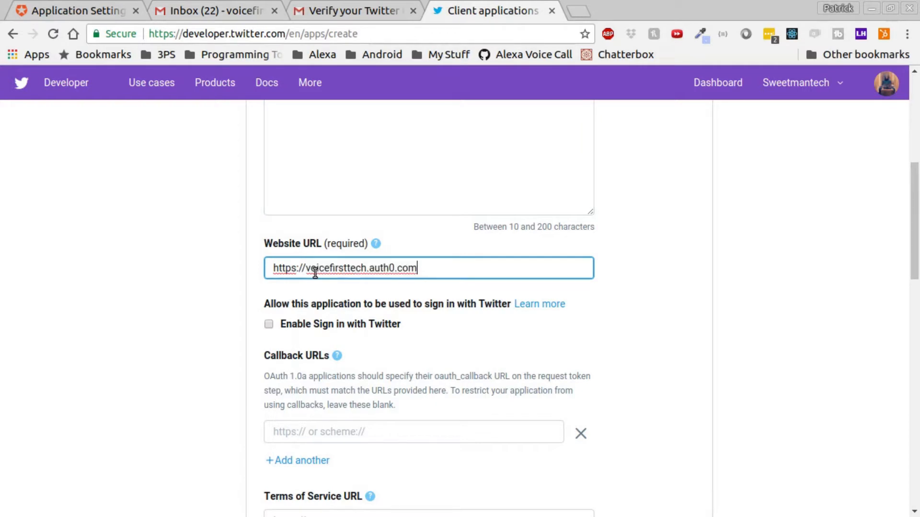
pyautogui.write('/lo')
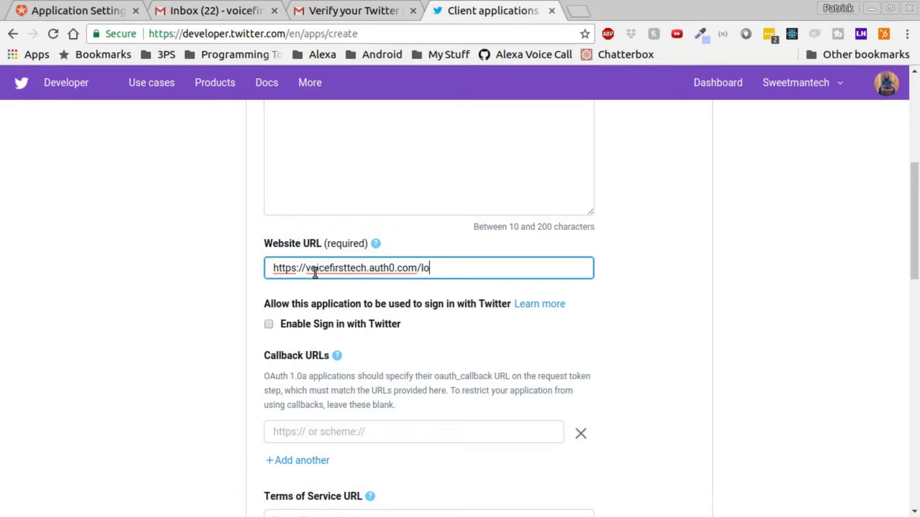
pyautogui.write('gin/callba')
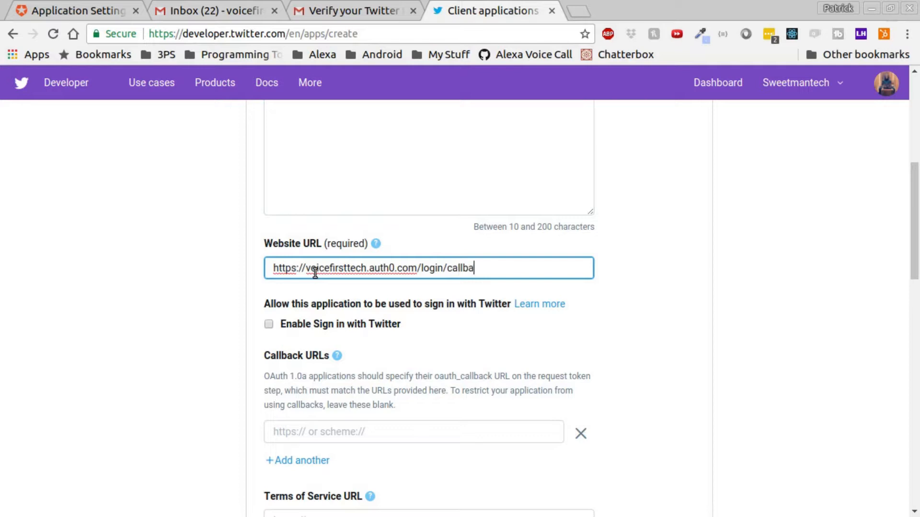
pyautogui.write('ck')
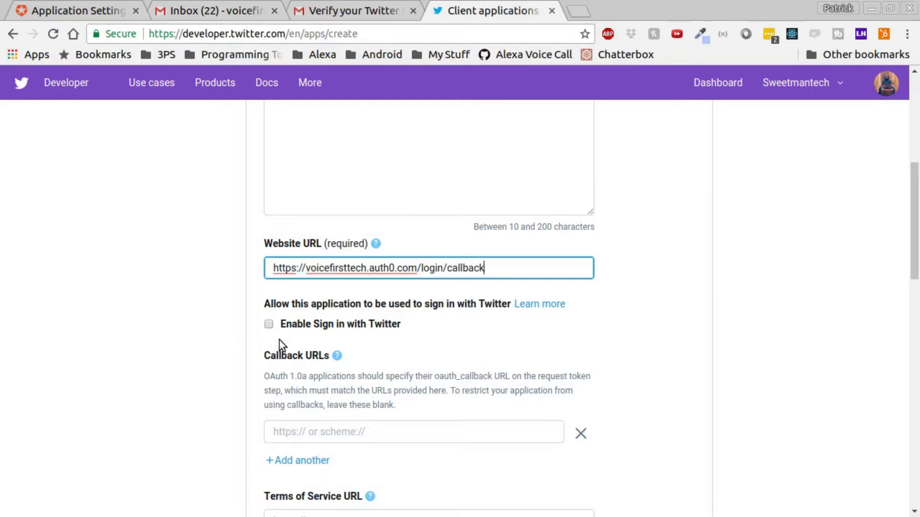
pyautogui.click(268, 324)
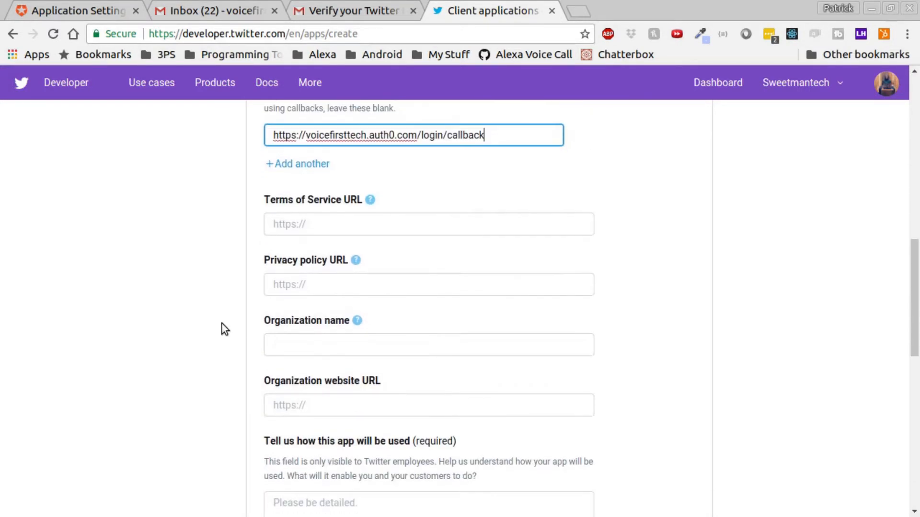
# - Write the usage explanation: smart home locks where customers only need to log in with Twitter
pyautogui.scroll(-3)
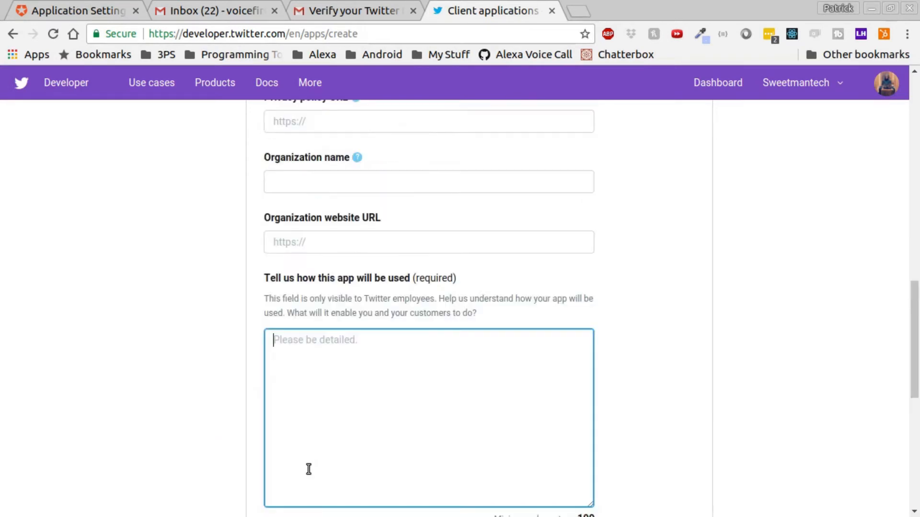
pyautogui.write('lock for smart home locks. Twitter authentication will be used.')
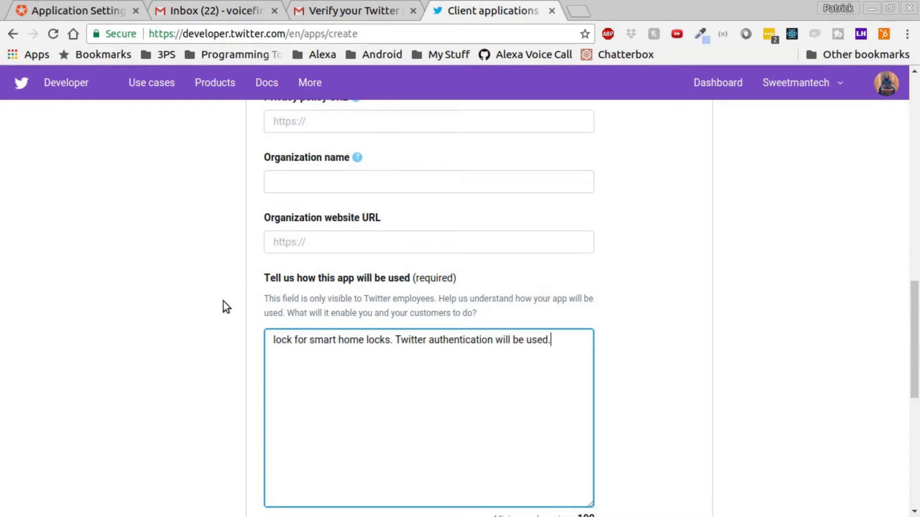
pyautogui.scroll(-3)
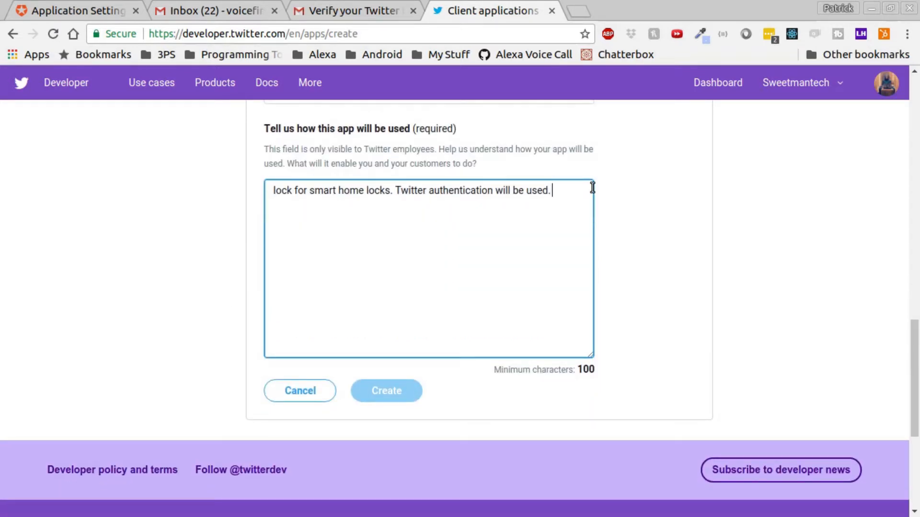
pyautogui.write('We only need c')
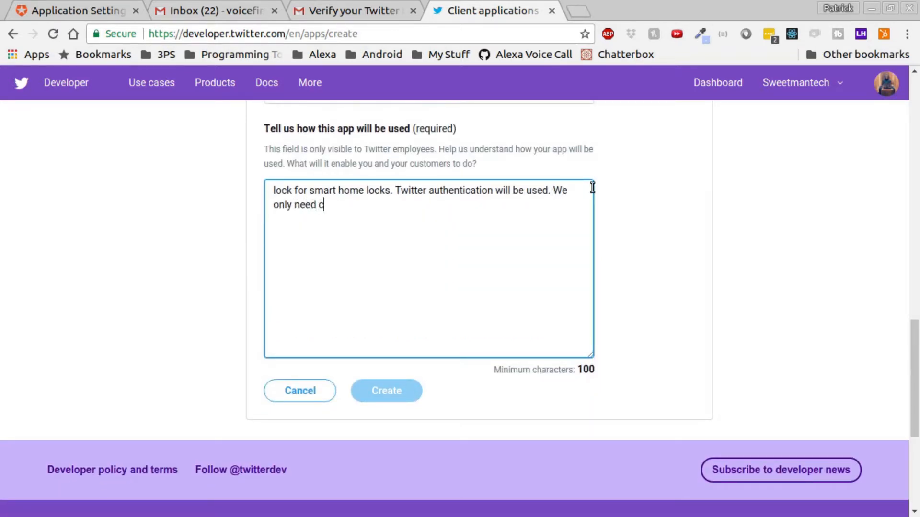
pyautogui.write('ustomers to be able to login with')
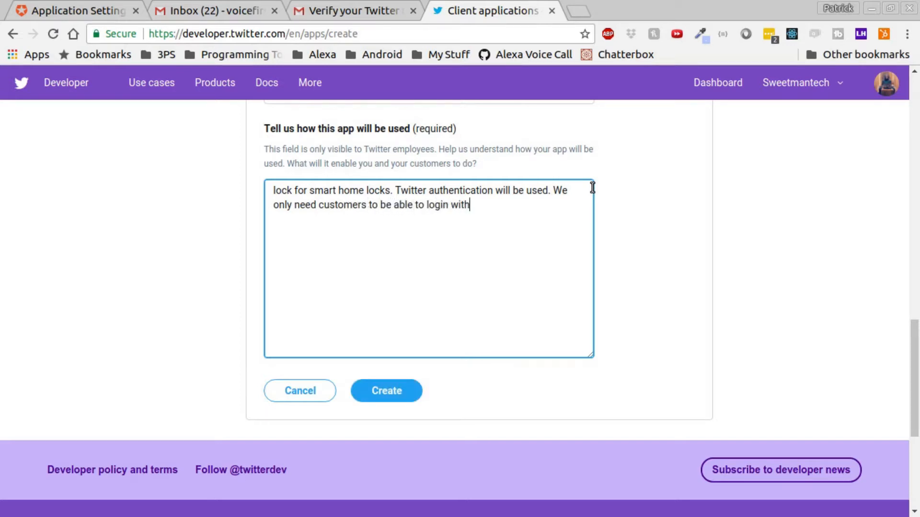
# - Create the Smart-Lock app, accepting the Developer Terms, and review its details page
pyautogui.click(387, 391)
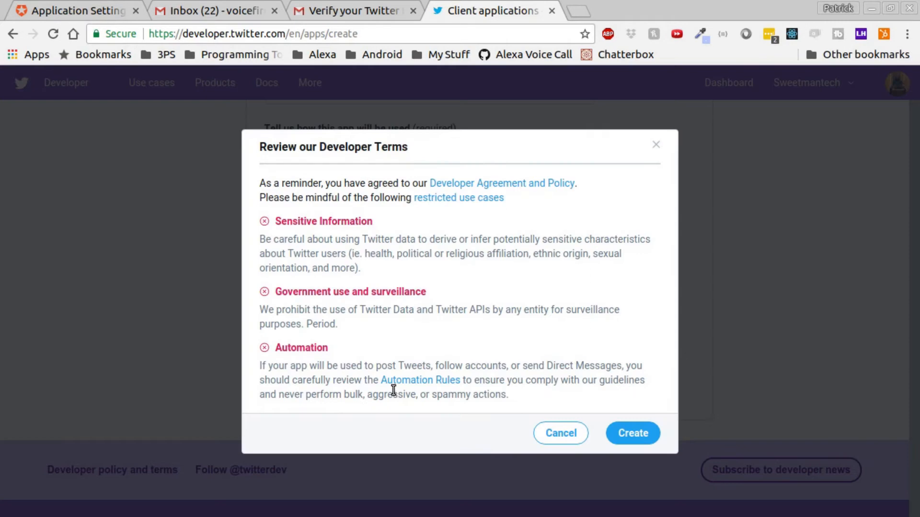
pyautogui.moveTo(618, 435)
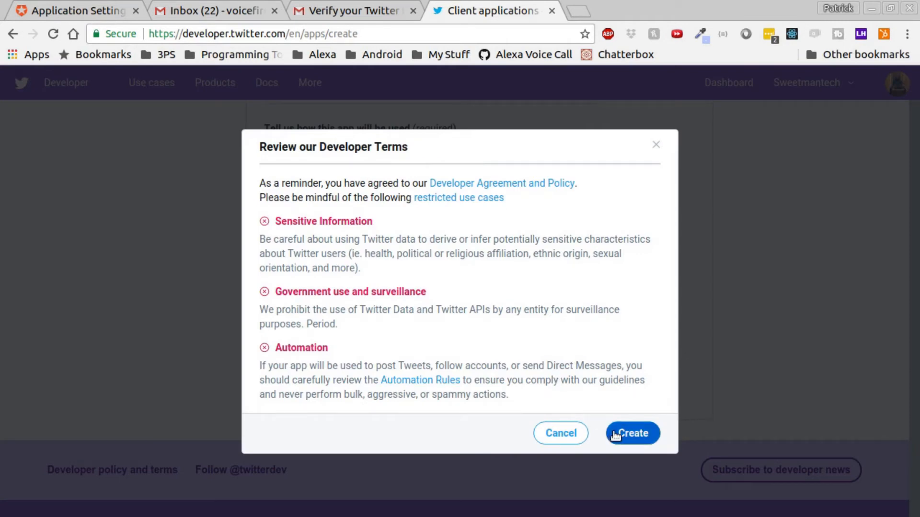
pyautogui.click(632, 433)
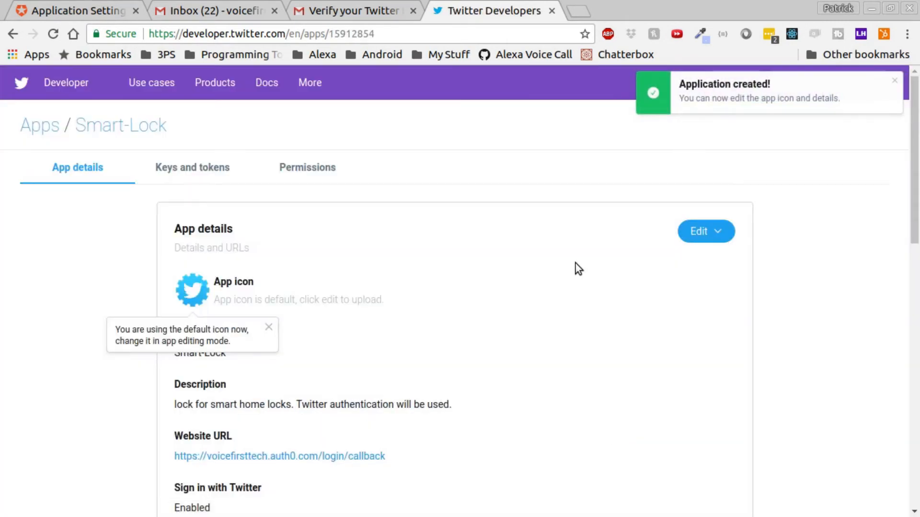
pyautogui.scroll(-3)
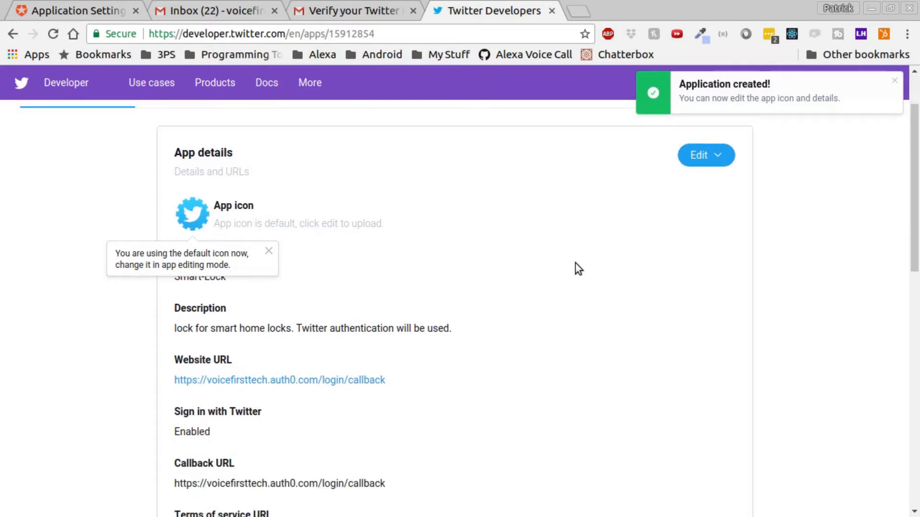
pyautogui.scroll(-3)
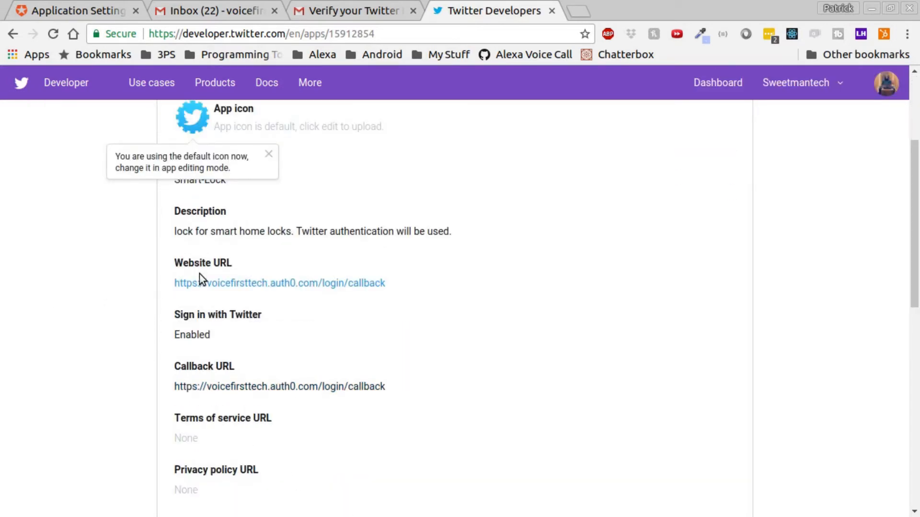
pyautogui.moveTo(234, 313)
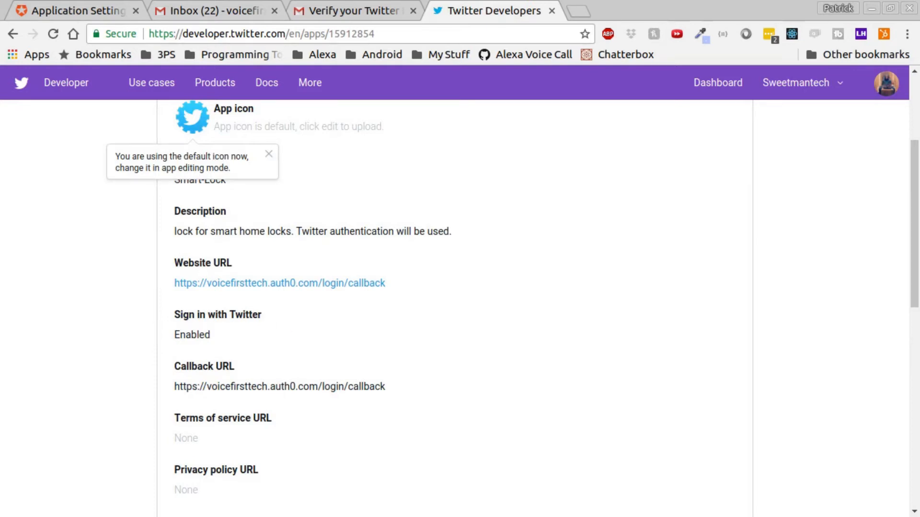
# - View Smart-Lock's Keys and tokens, then list Auth0's social connections
pyautogui.click(191, 167)
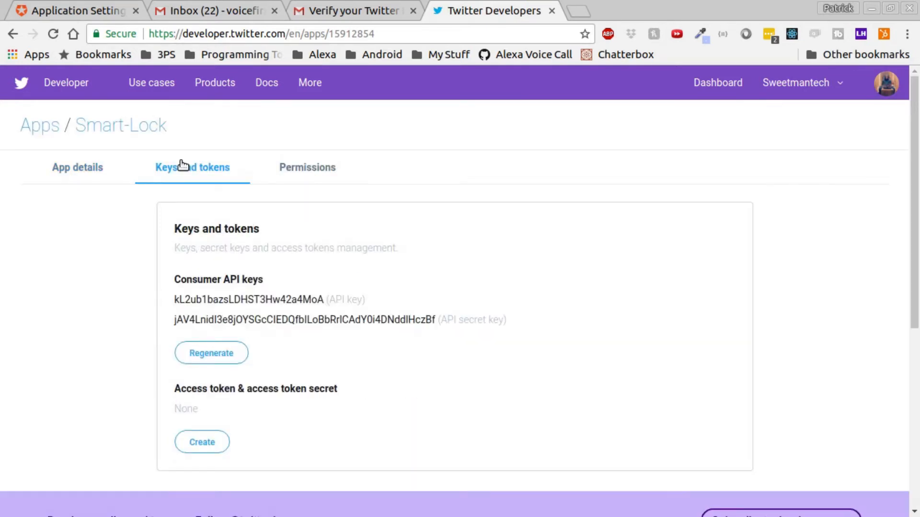
pyautogui.click(72, 10)
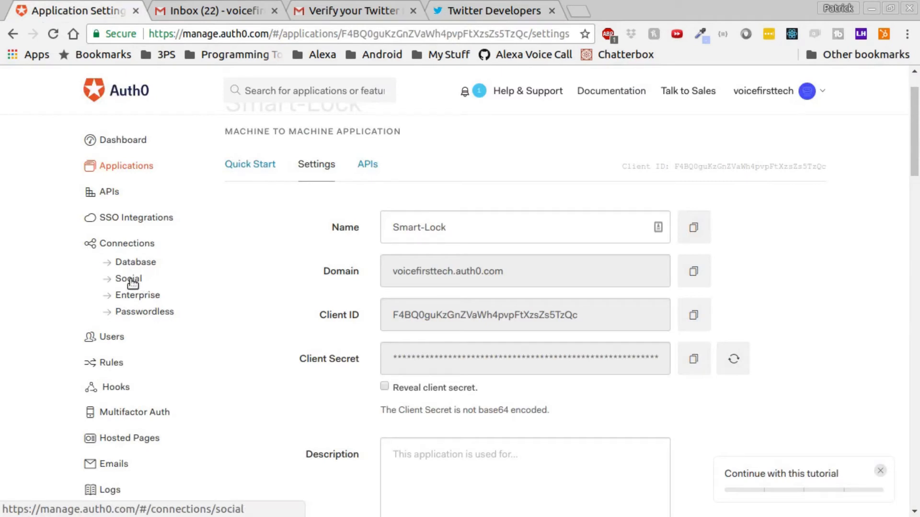
pyautogui.click(128, 278)
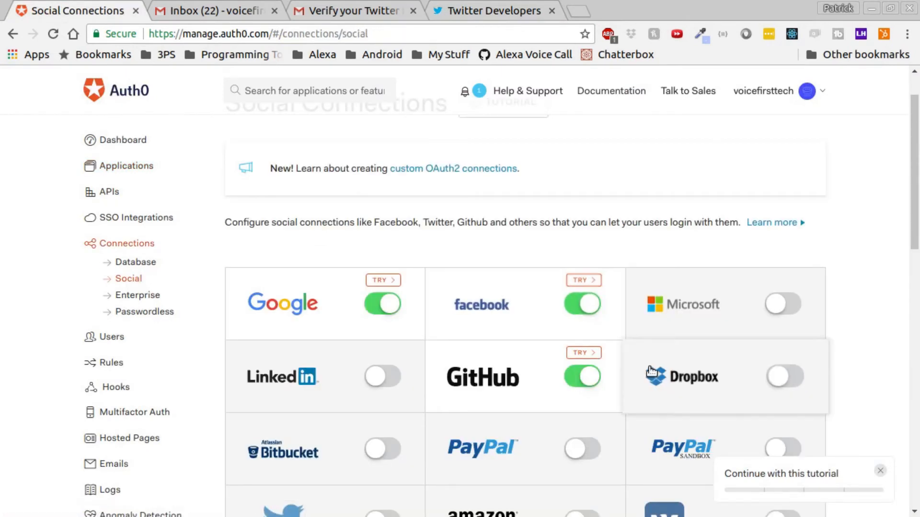
pyautogui.scroll(-3)
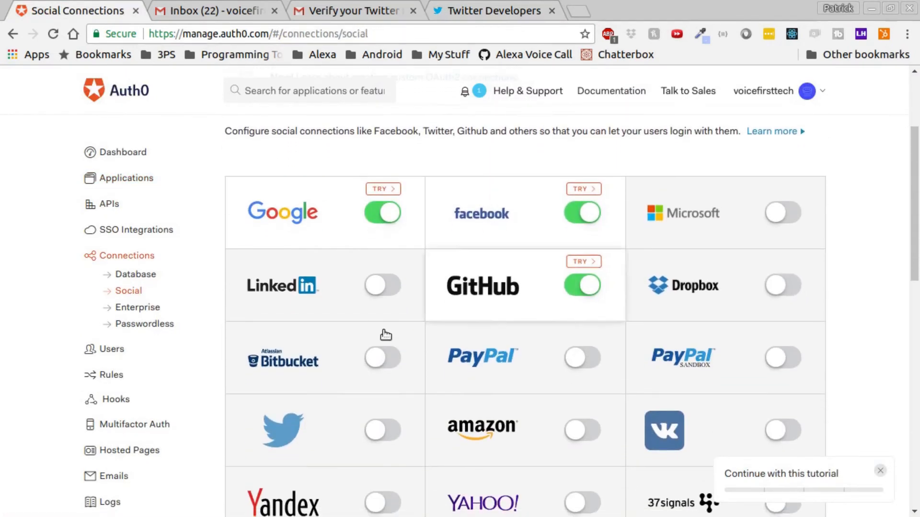
pyautogui.click(283, 431)
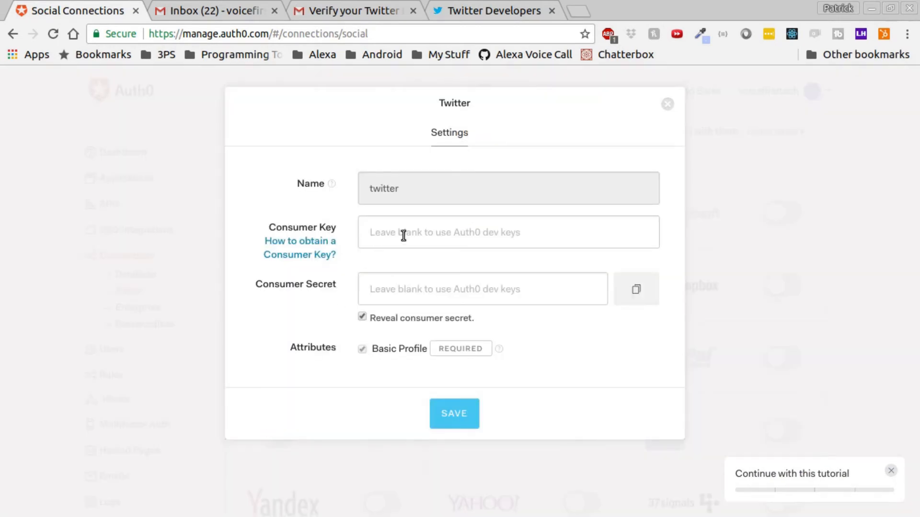
pyautogui.click(498, 9)
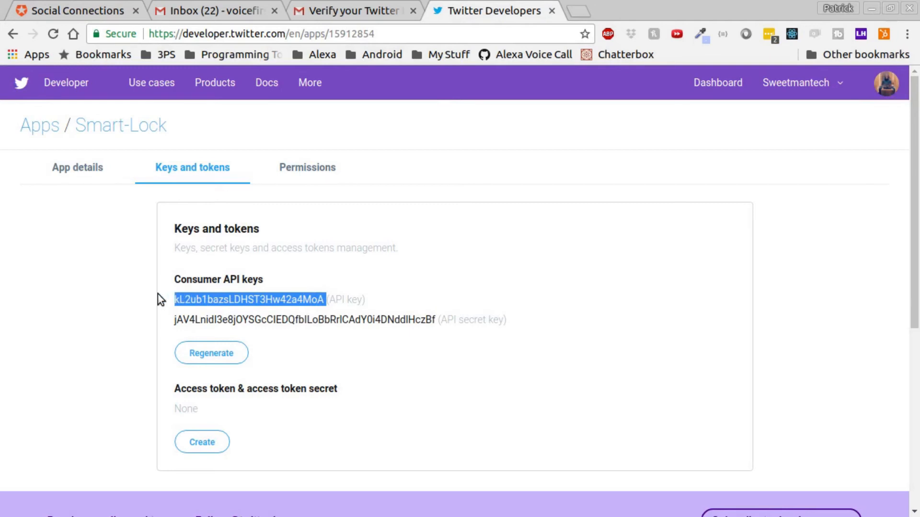
pyautogui.click(72, 10)
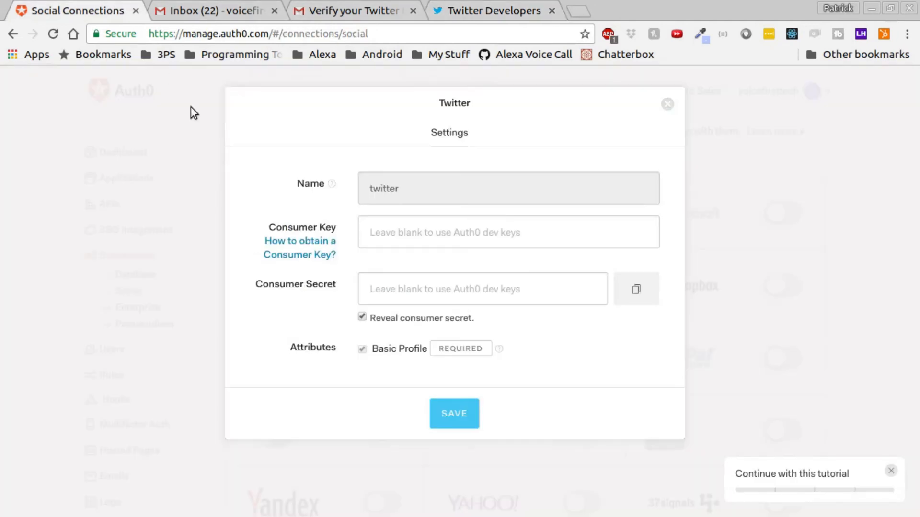
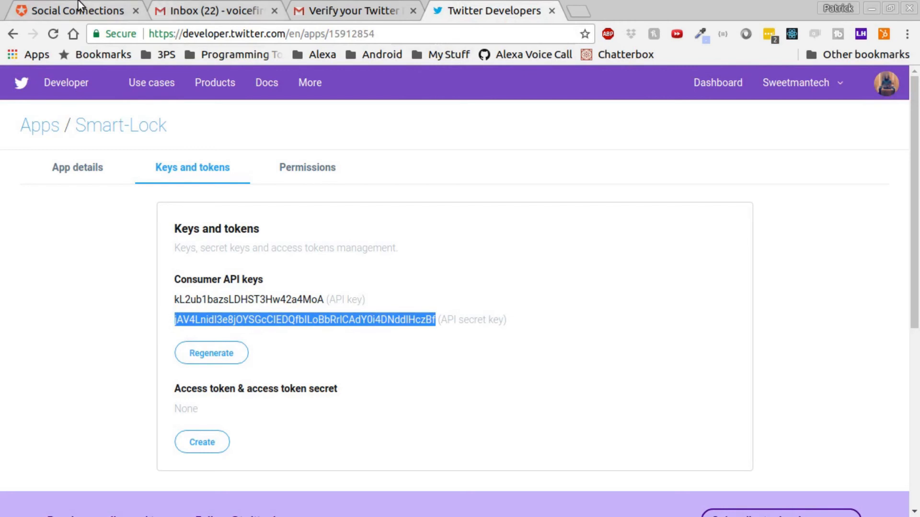
# - Enter the API secret key as Consumer Secret and leave Reveal consumer secret unchecked
pyautogui.click(72, 10)
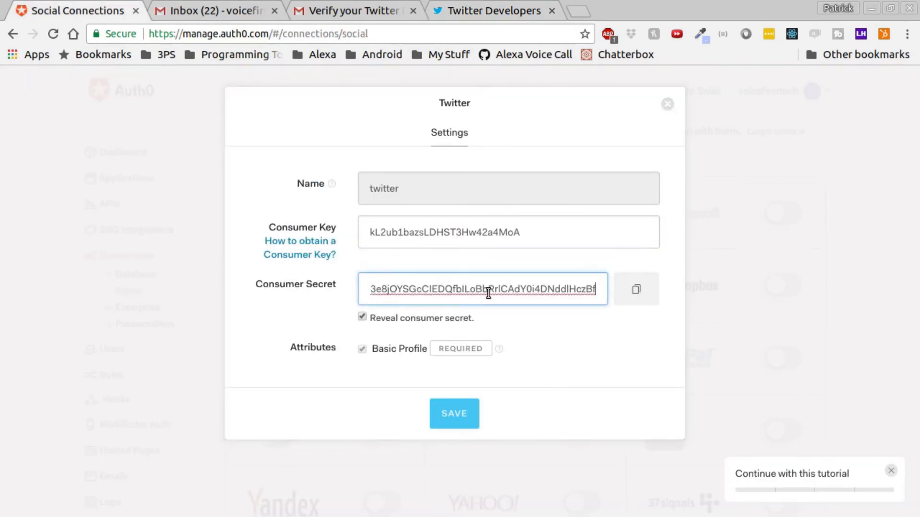
pyautogui.click(363, 317)
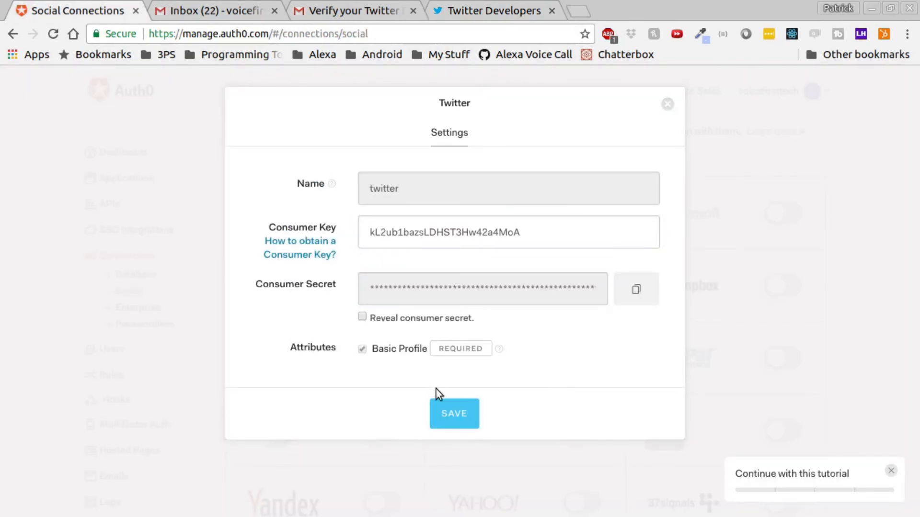